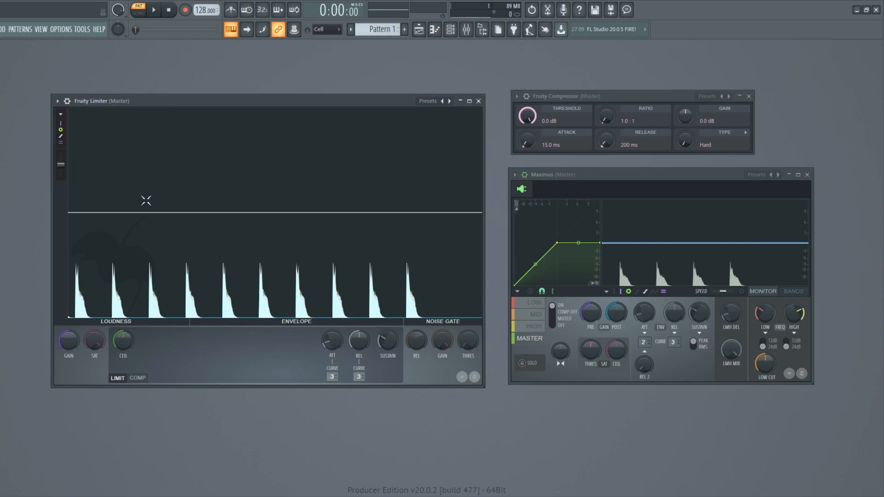
Step: Switch Fruity Limiter to COMP mode and close the Fruity Compressor and Maximus windows
click(137, 384)
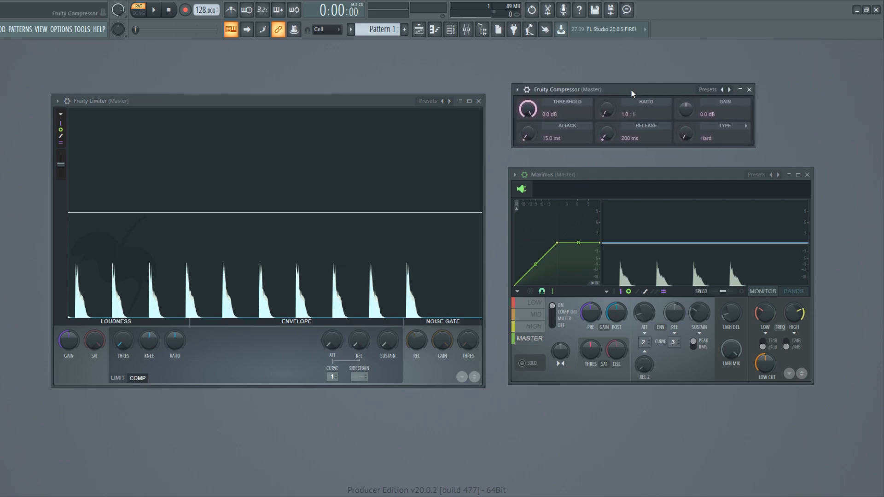
click(602, 182)
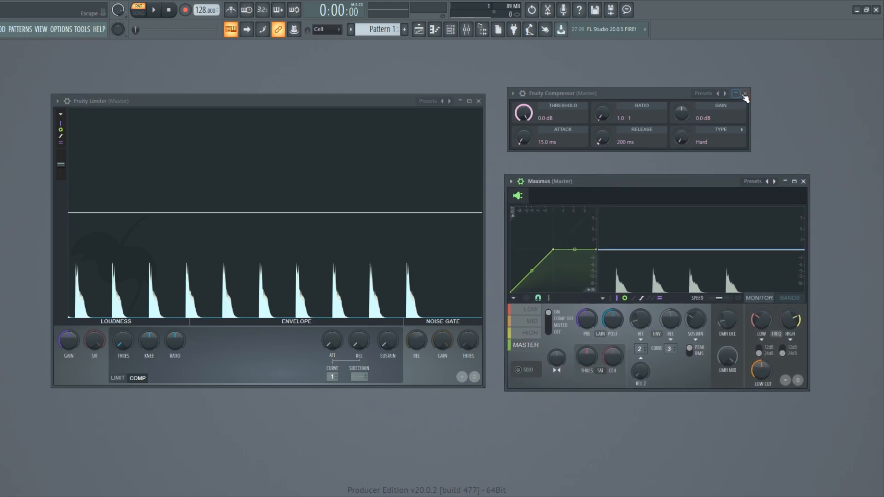
click(745, 93)
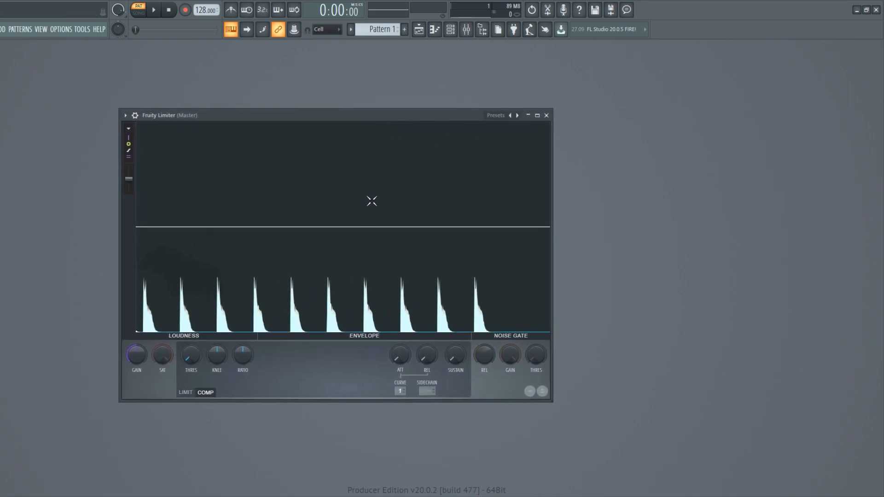
mouse_move(360, 211)
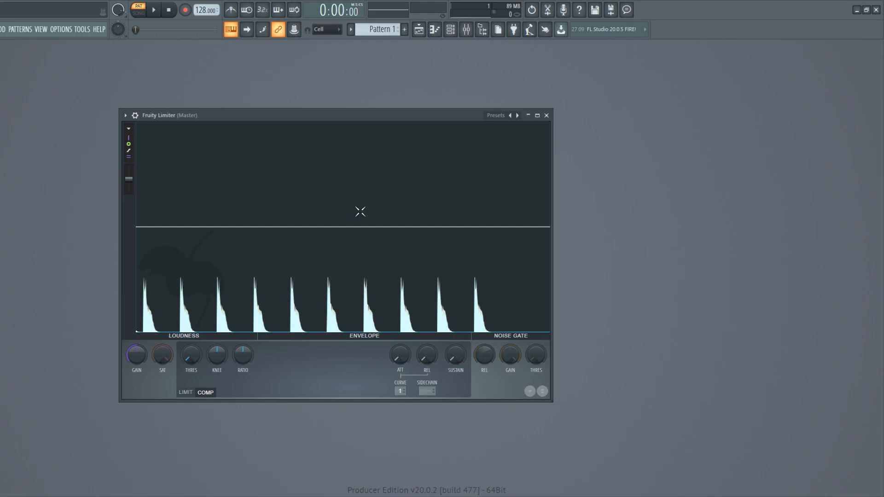
Step: Show the Channel rack and bring up the Clap channel's sample settings with its waveform
click(450, 30)
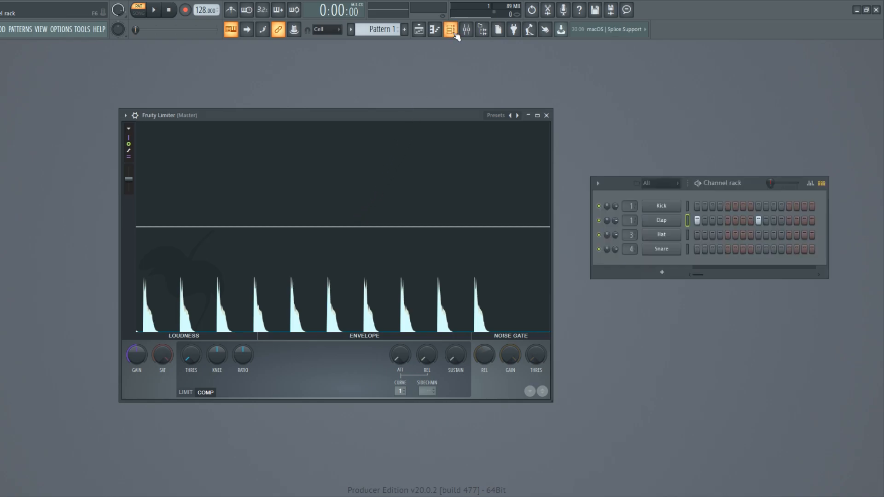
click(661, 220)
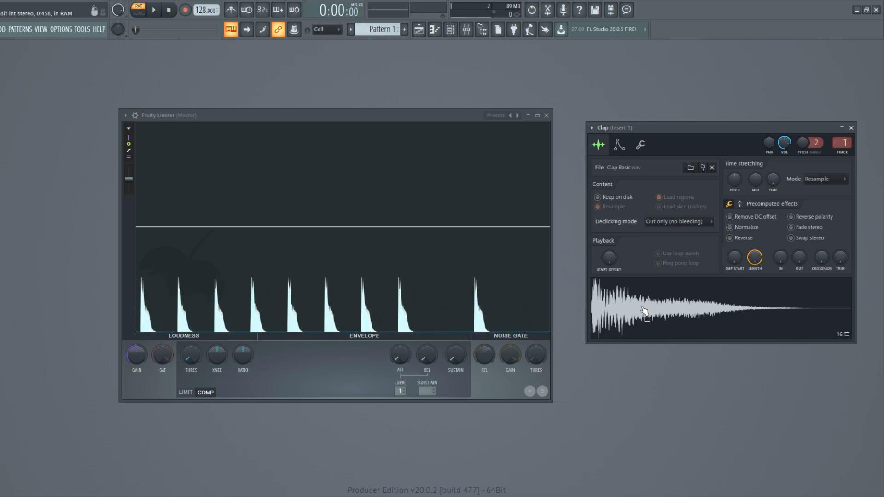
mouse_move(613, 288)
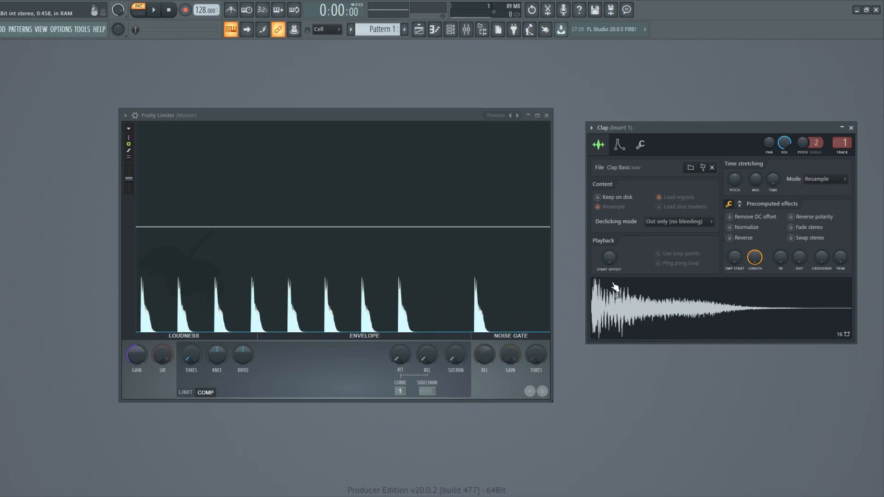
mouse_move(776, 324)
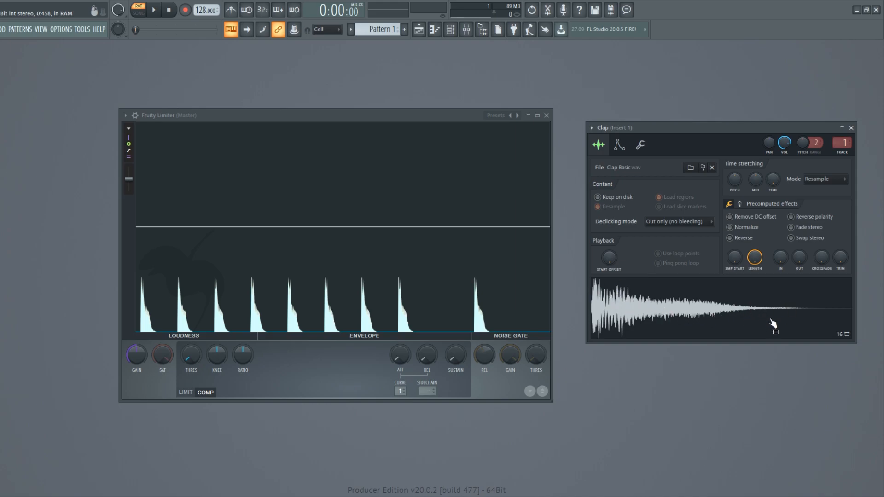
mouse_move(623, 308)
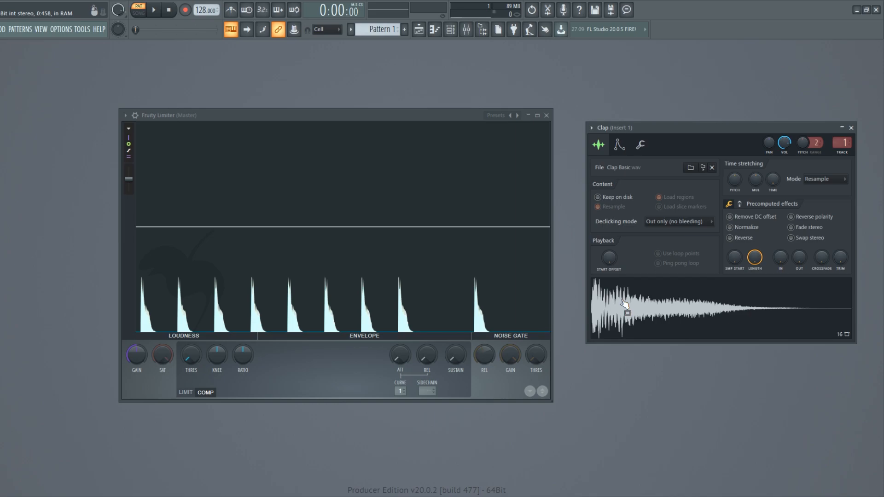
mouse_move(671, 308)
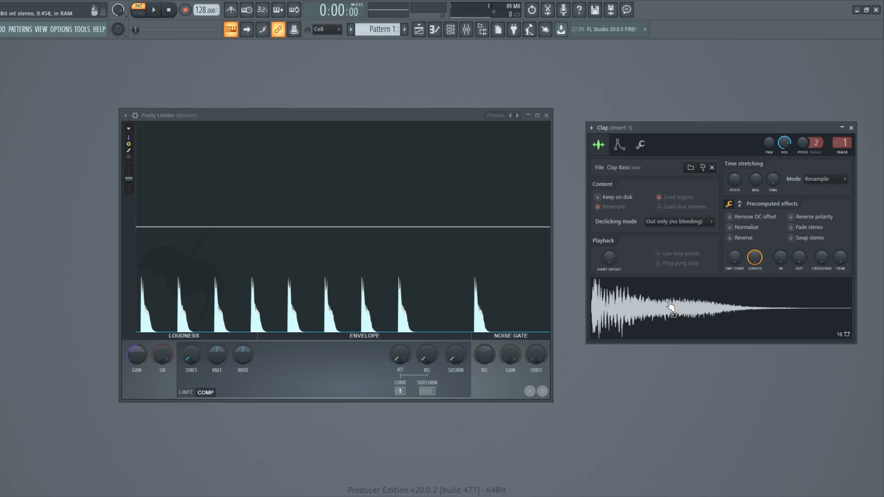
mouse_move(583, 282)
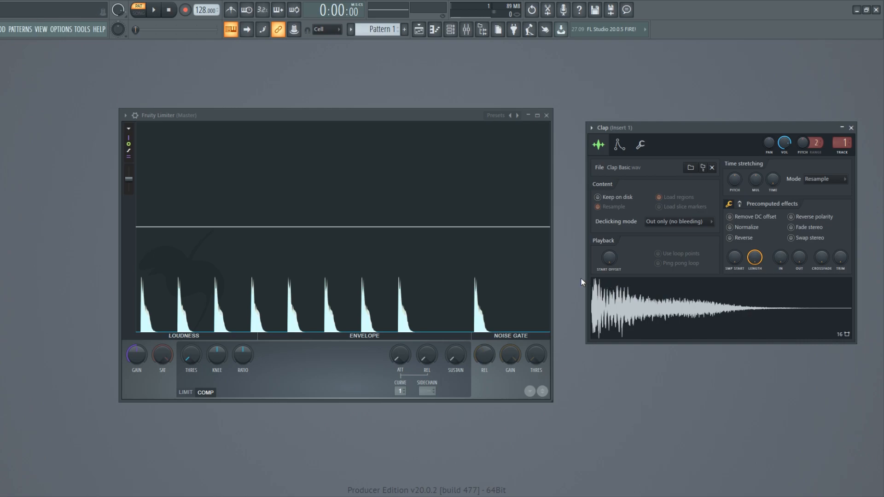
mouse_move(587, 286)
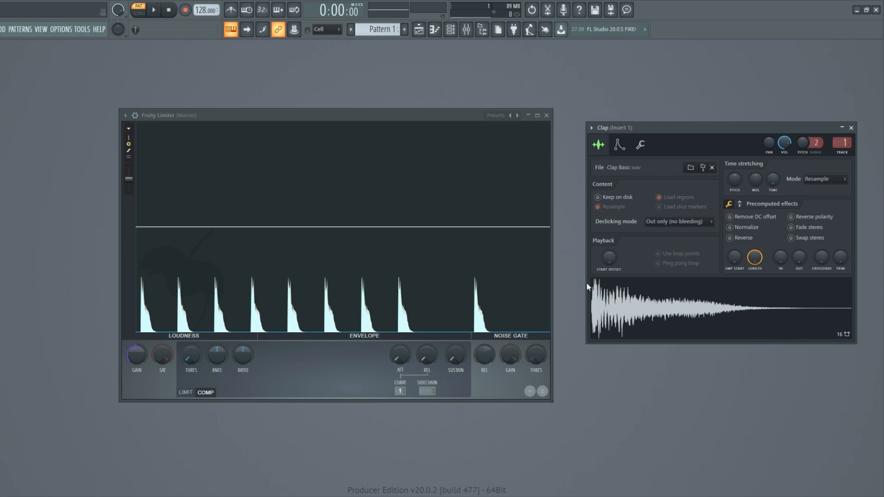
mouse_move(637, 313)
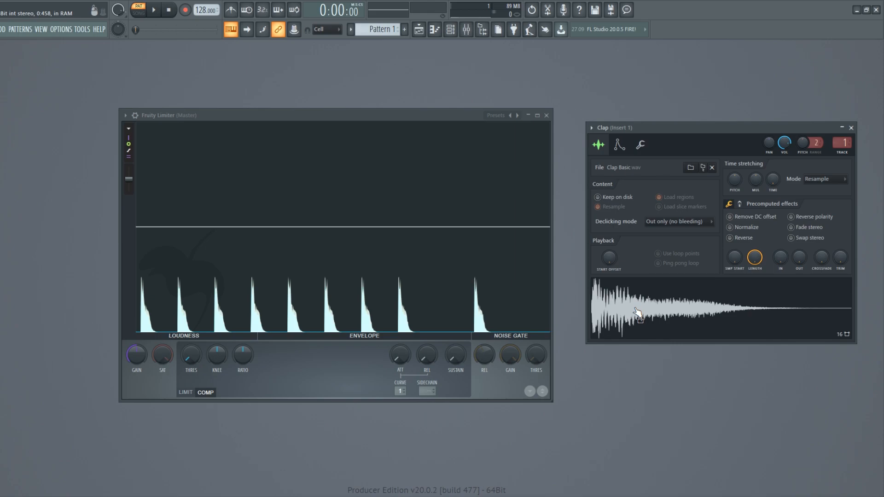
mouse_move(603, 285)
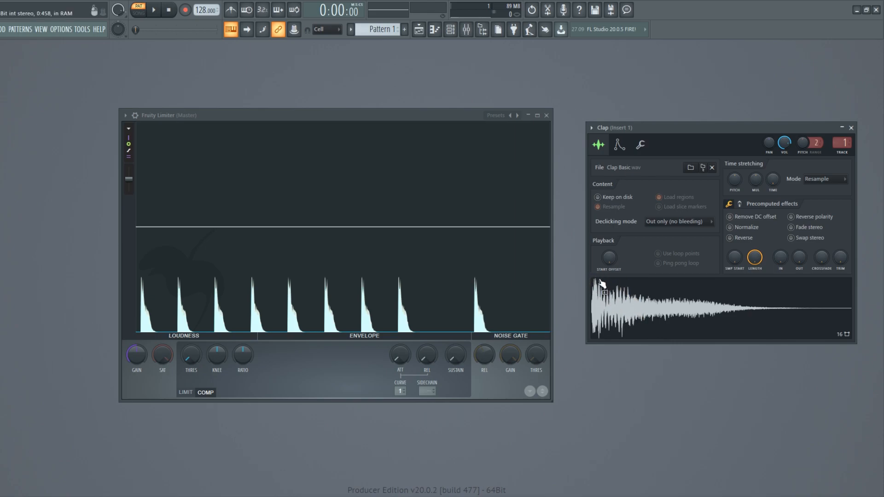
mouse_move(694, 305)
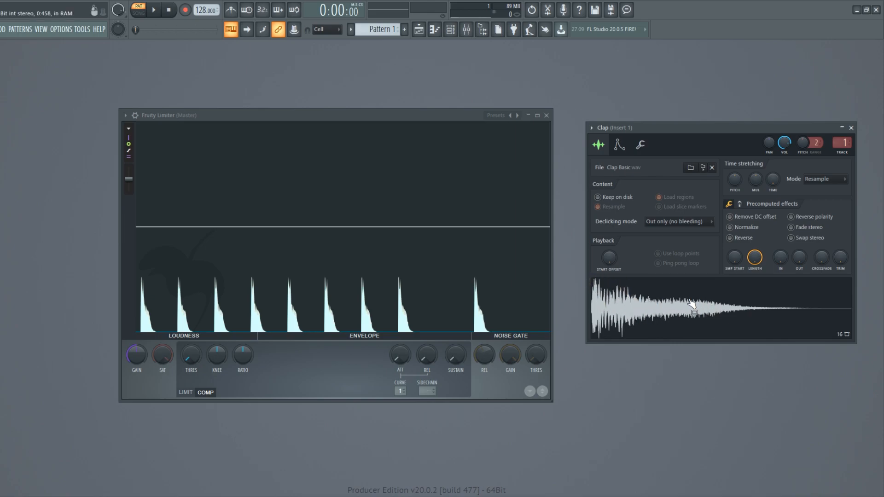
mouse_move(637, 309)
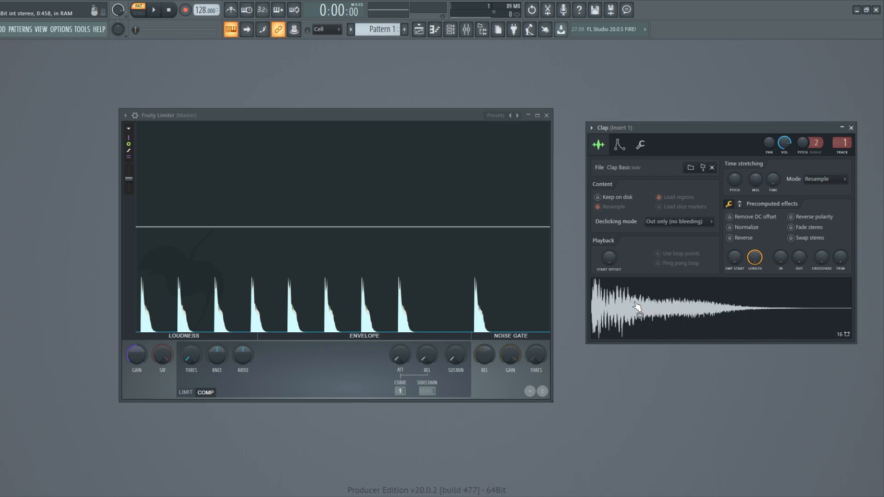
mouse_move(628, 311)
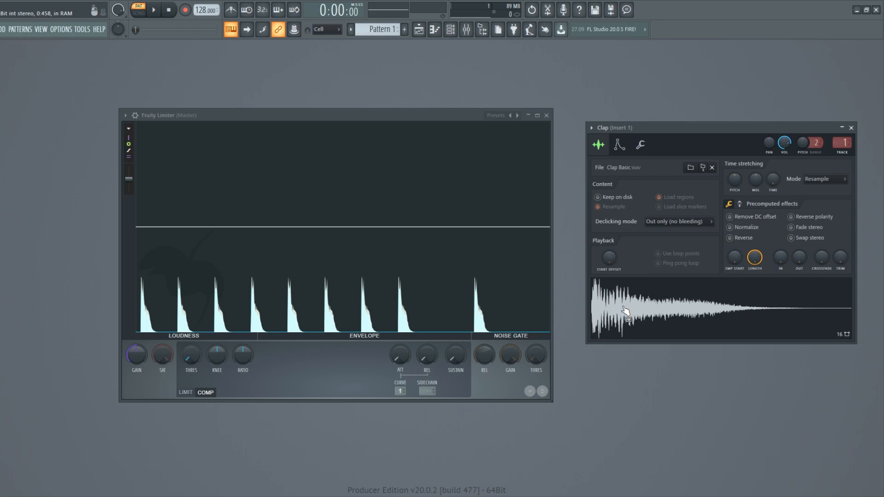
mouse_move(627, 303)
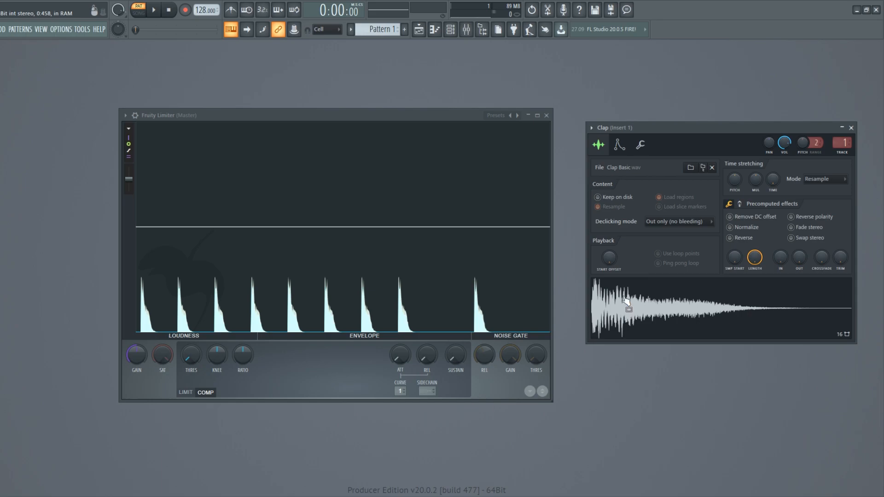
mouse_move(625, 285)
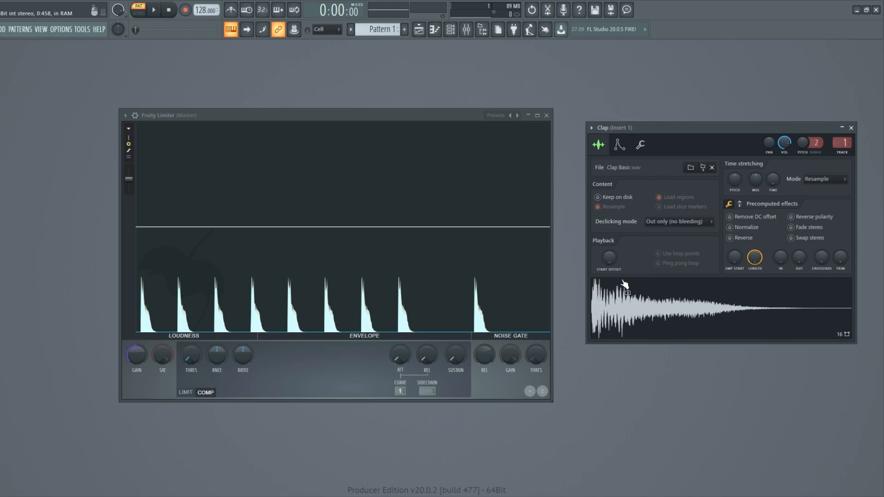
mouse_move(656, 308)
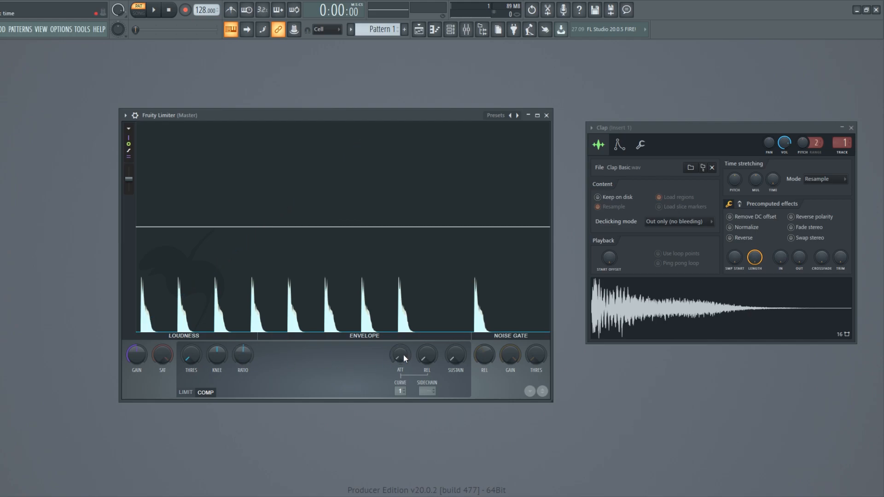
mouse_move(427, 358)
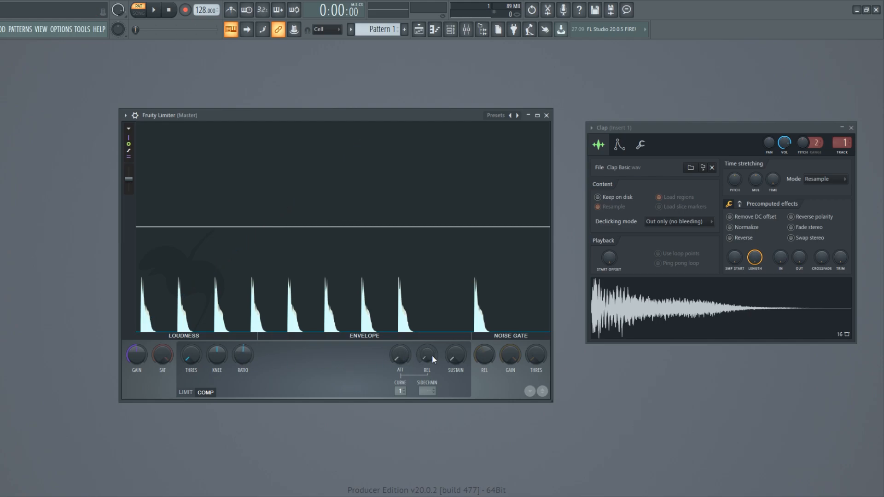
mouse_move(289, 376)
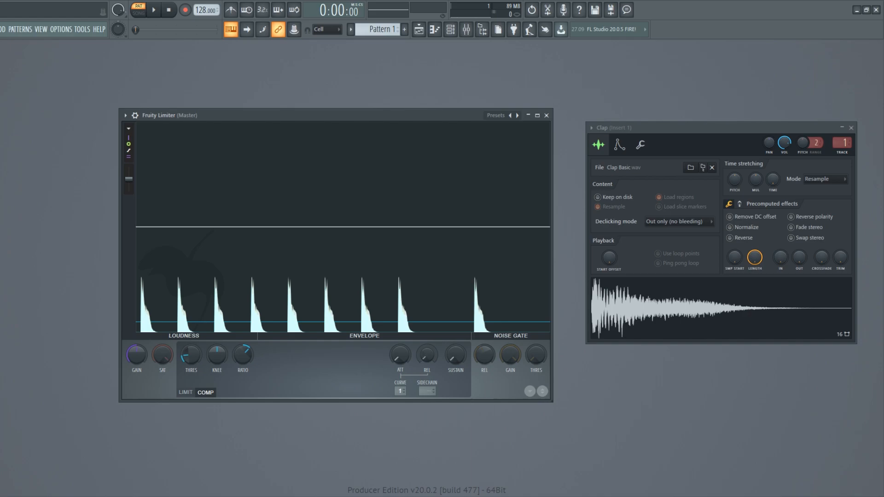
mouse_move(418, 358)
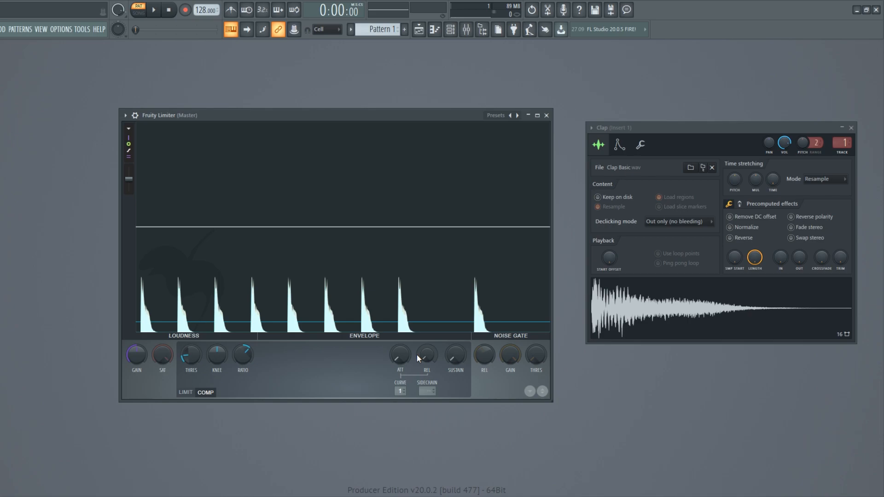
mouse_move(284, 379)
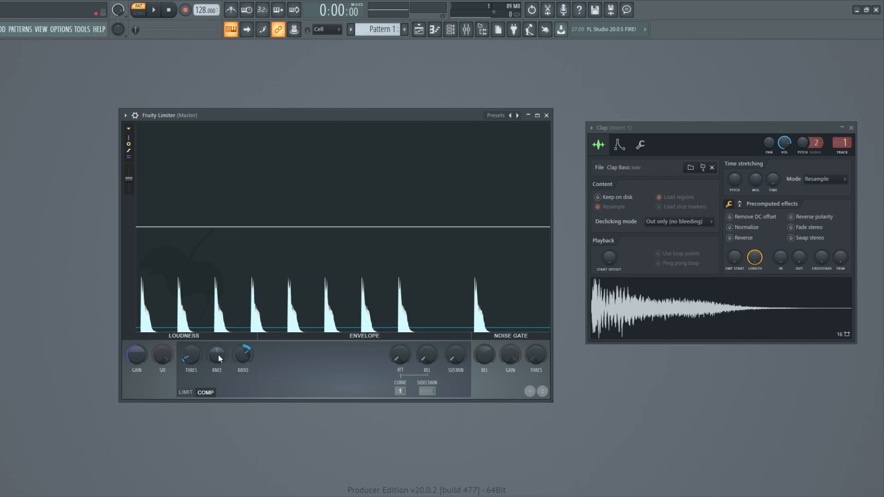
Step: Play the pattern so purple compression traces appear under each clap peak
click(154, 9)
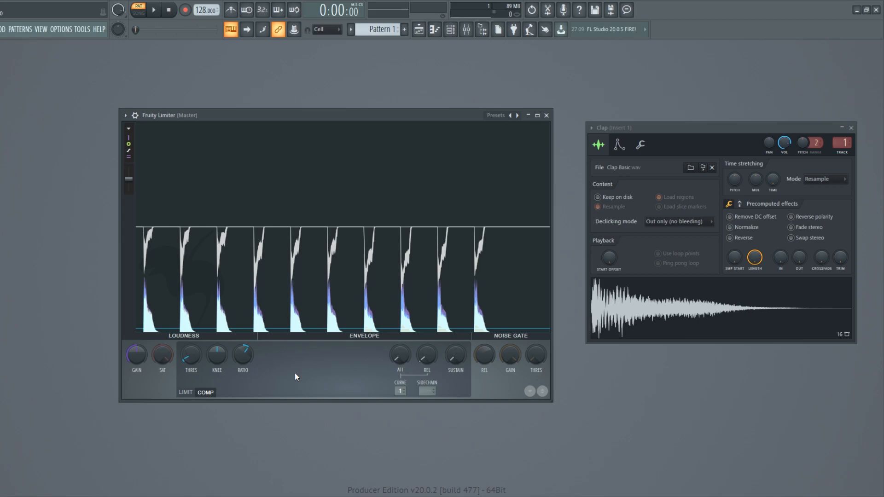
mouse_move(230, 383)
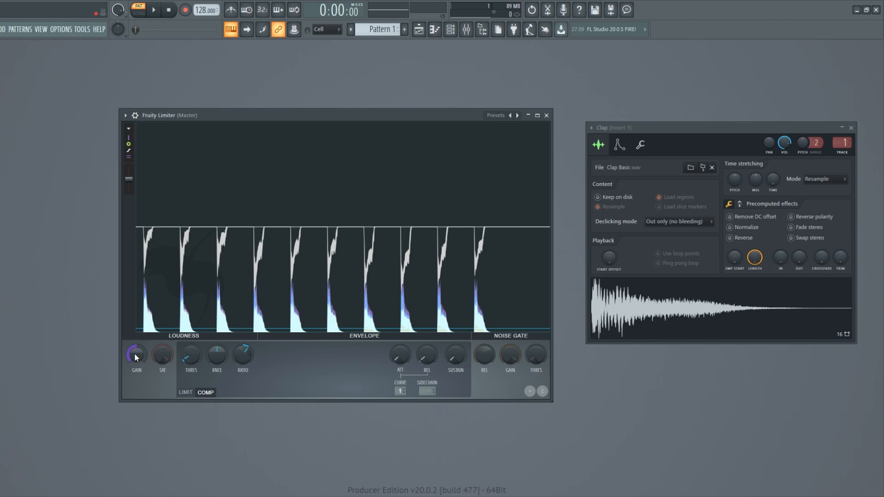
Step: Raise the Loudness GAIN knob to make up for the compressed clap level
click(137, 354)
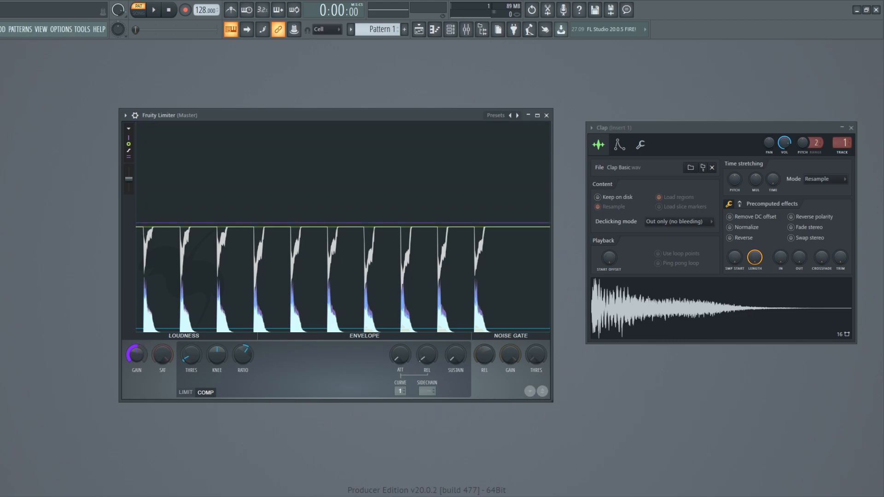